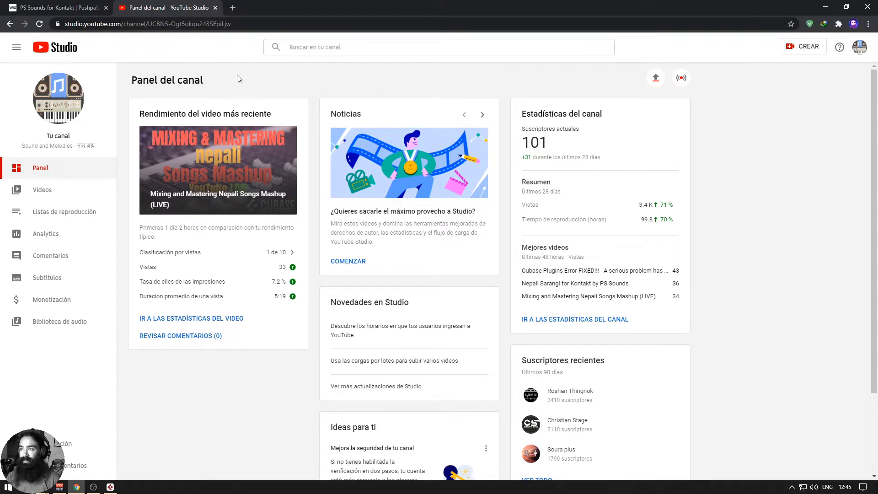
# Switch to the PS Sounds for Kontakt tab and scroll down to its Free Downloads box
pyautogui.click(56, 7)
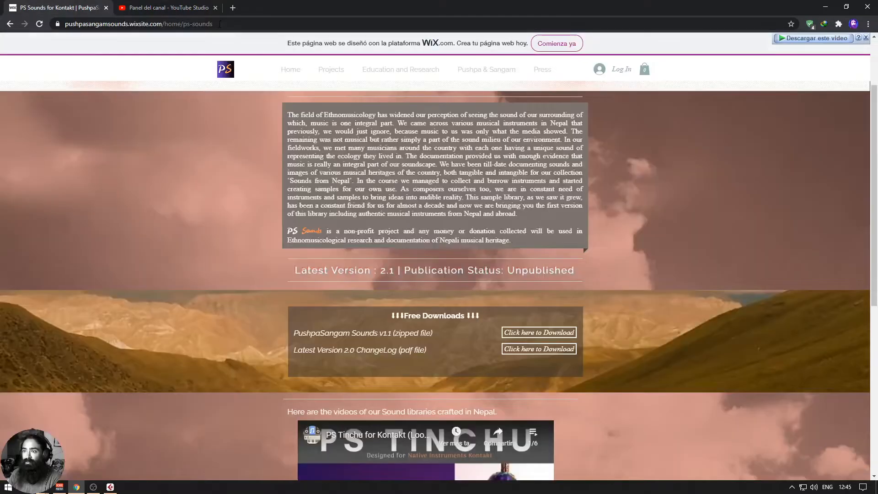
pyautogui.click(138, 23)
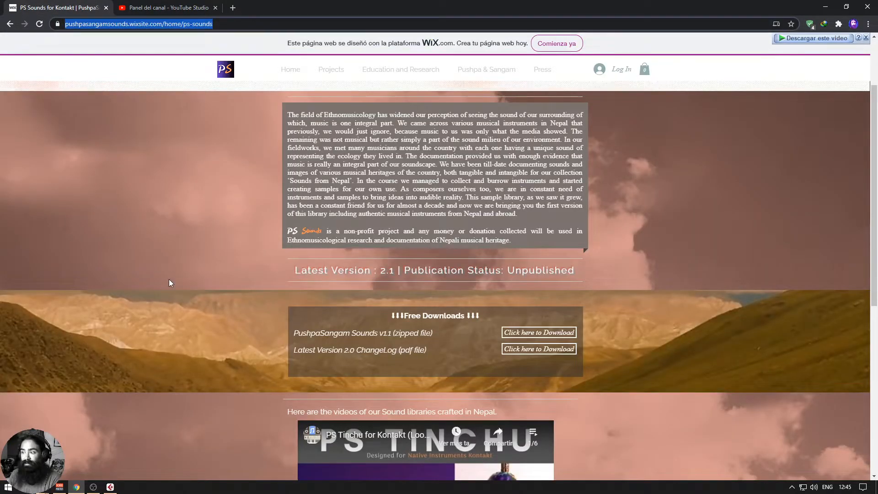
pyautogui.scroll(-3)
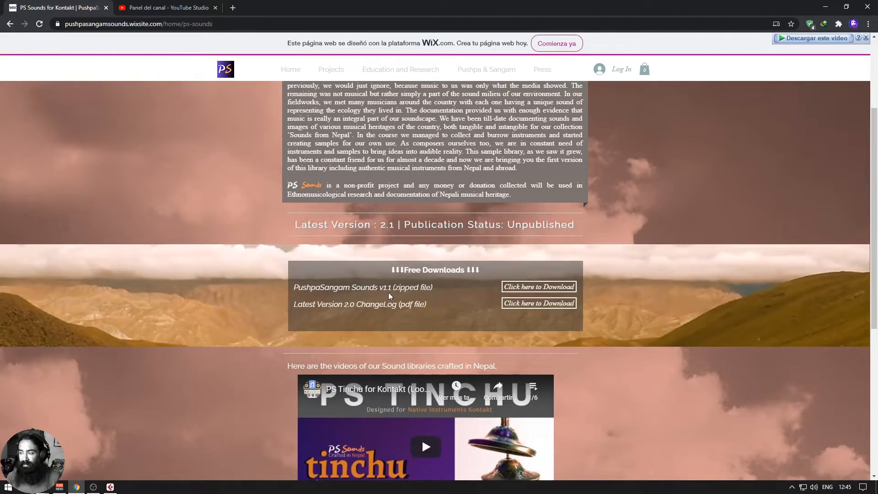
# Download PS Sounds v1.1 - KONTAKT.zip (2.58 MB) with IDM and open its Compressed folder
pyautogui.click(538, 286)
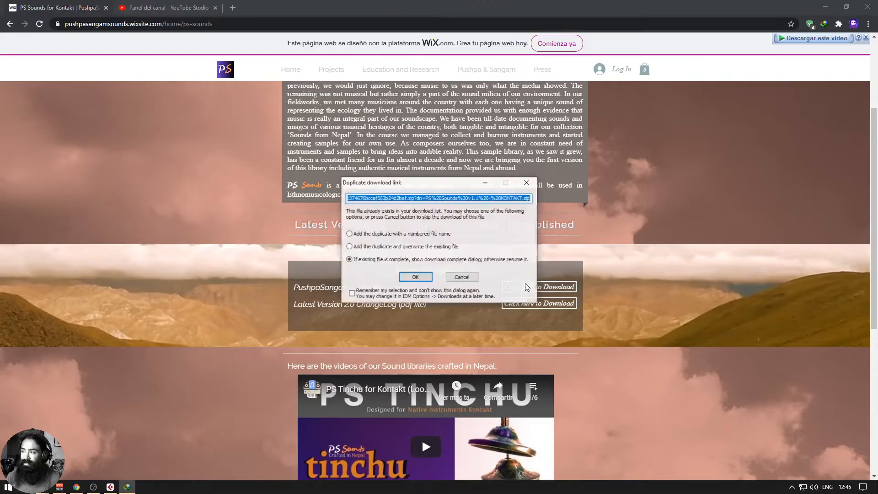
pyautogui.click(415, 277)
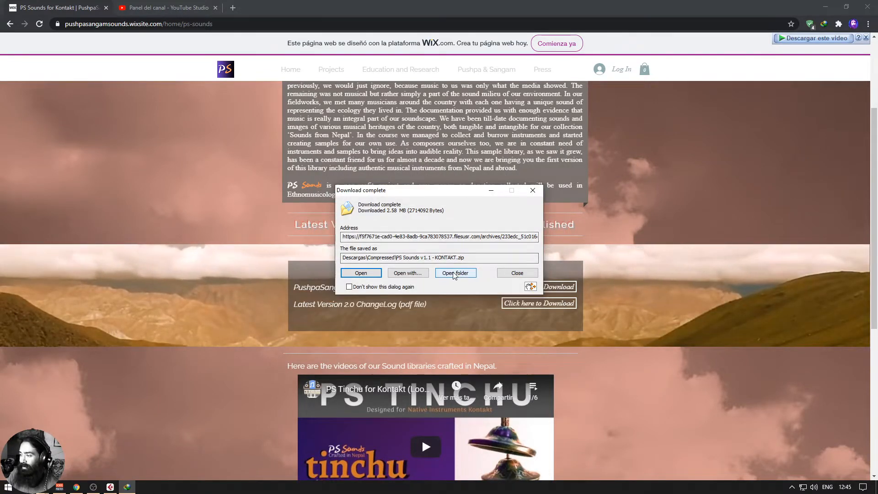
pyautogui.click(455, 275)
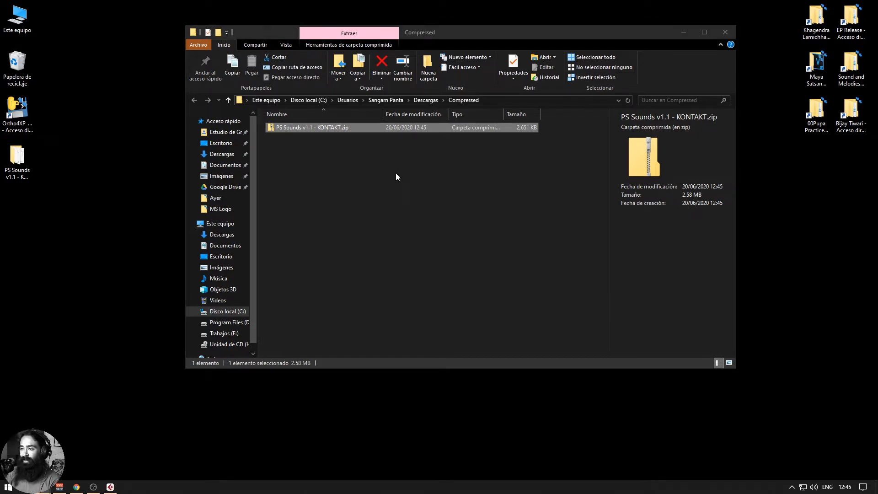
# Delete the downloaded zip to the recycle bin and close the empty Compressed folder
pyautogui.click(381, 64)
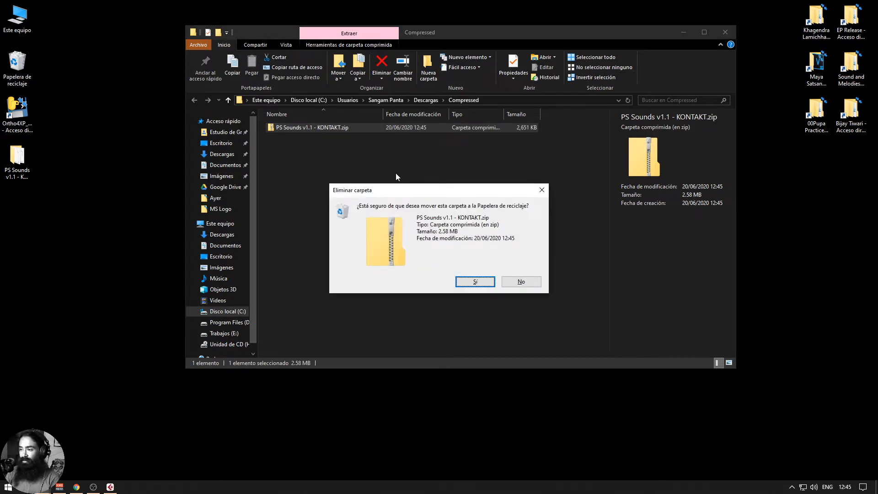
pyautogui.click(474, 281)
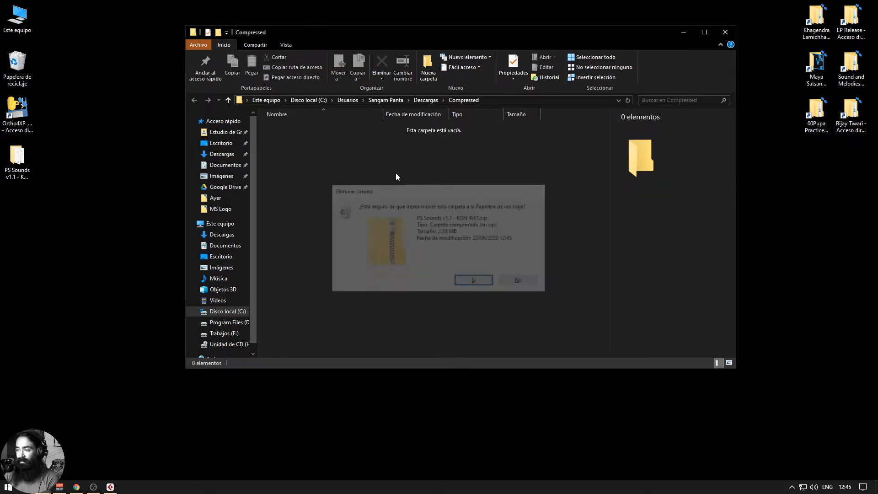
pyautogui.click(473, 280)
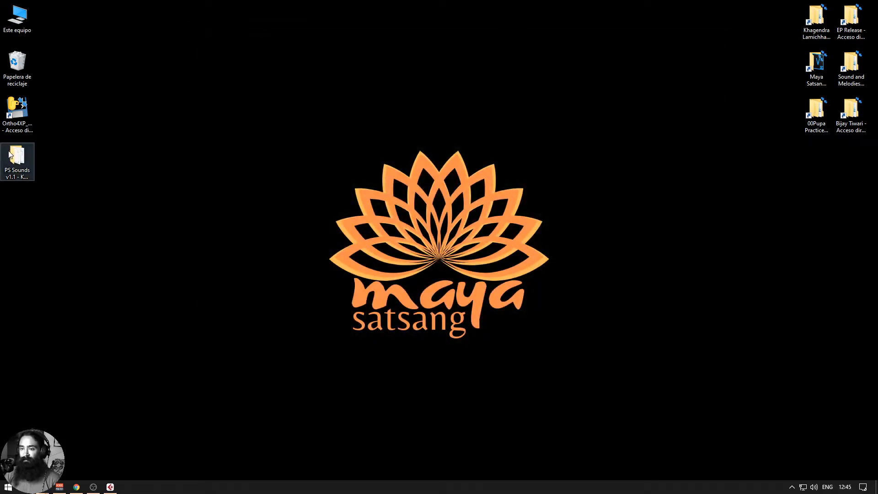
# Open the Documentation folder inside the desktop PS Sounds v1.1 - KONTAKT folder
pyautogui.doubleClick(17, 161)
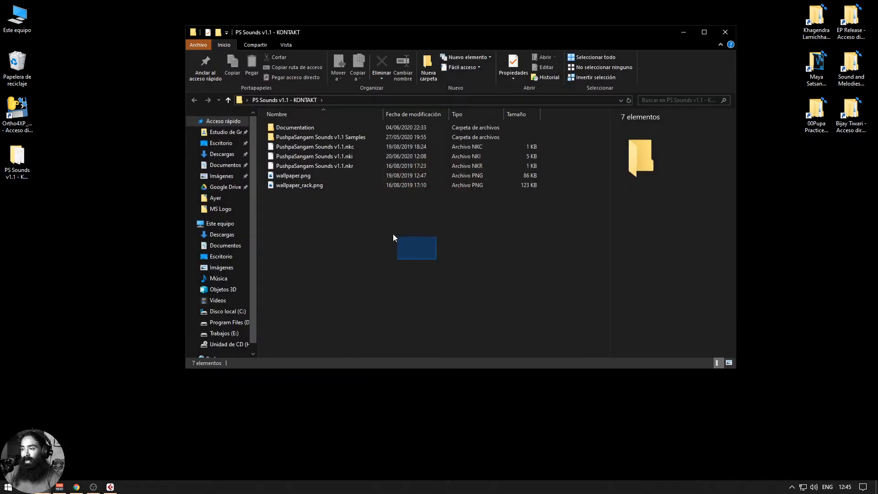
pyautogui.click(295, 127)
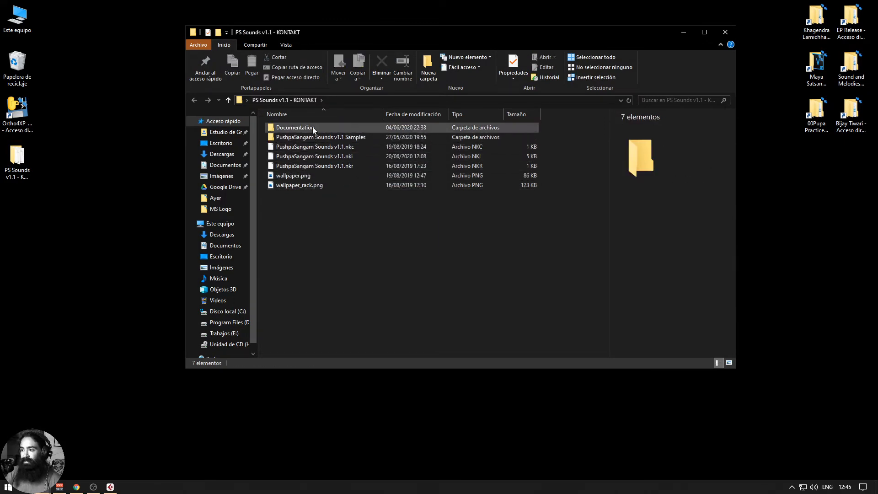
pyautogui.doubleClick(294, 127)
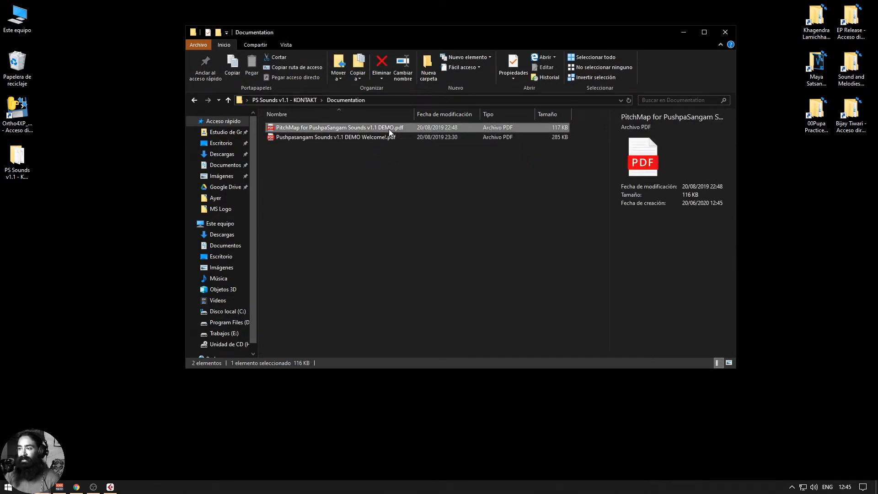
# Review the PitchMap PDF in Edge, then open and scroll the DEMO Welcome! PDF
pyautogui.doubleClick(337, 127)
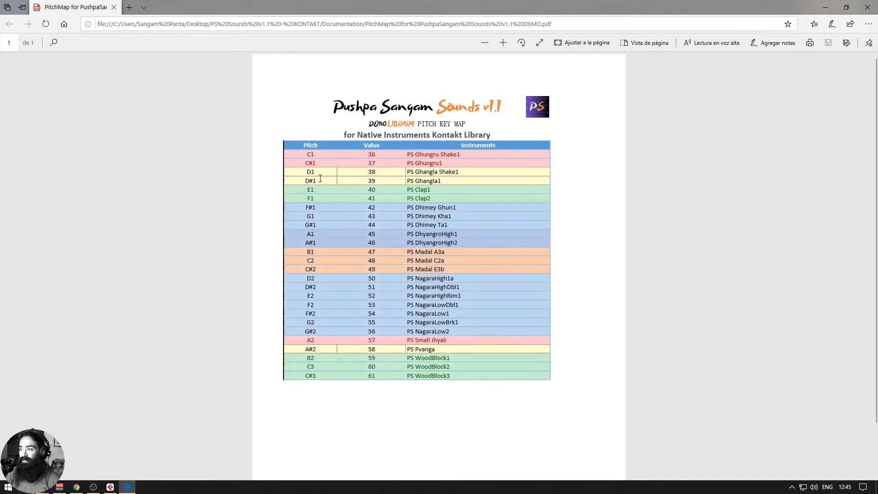
pyautogui.doubleClick(310, 154)
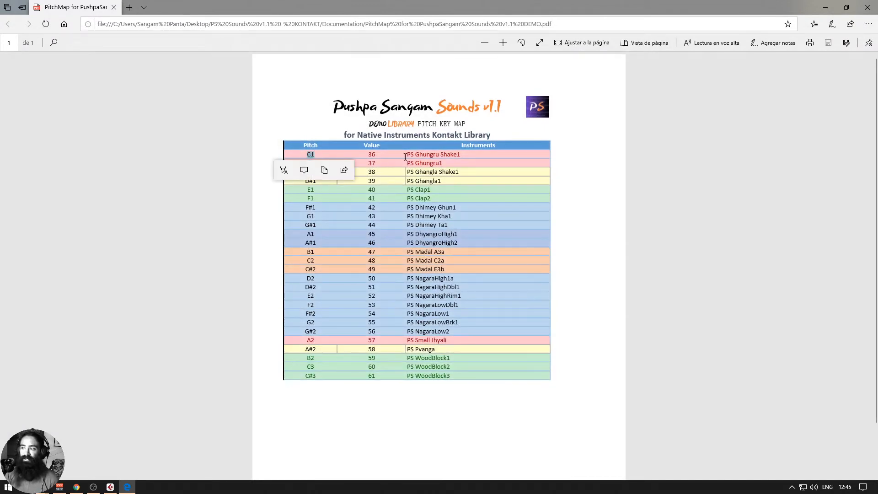
pyautogui.click(316, 181)
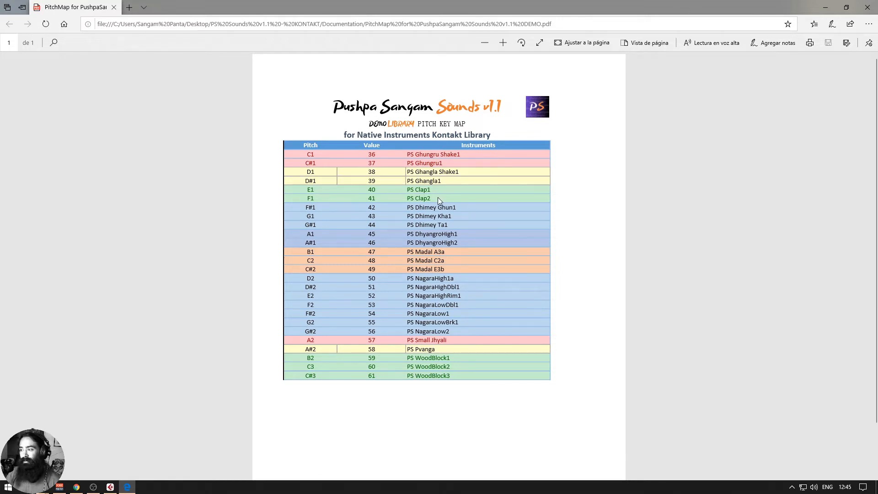
pyautogui.moveTo(459, 255)
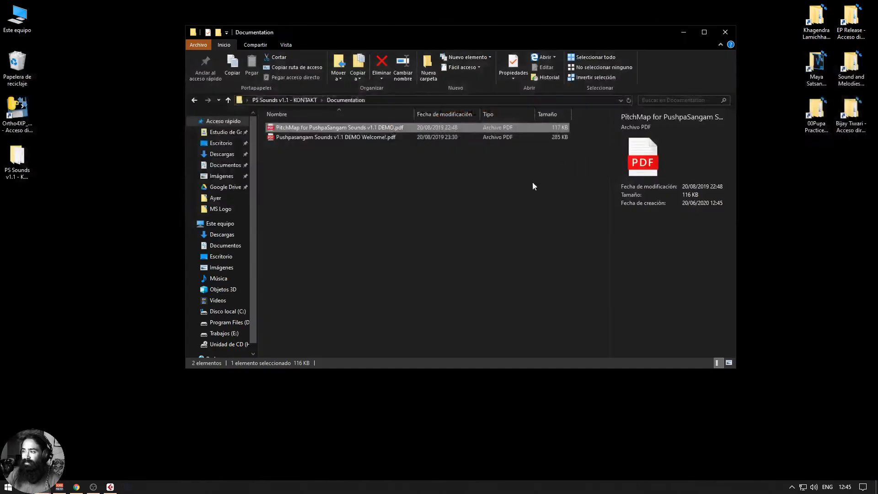
pyautogui.doubleClick(336, 137)
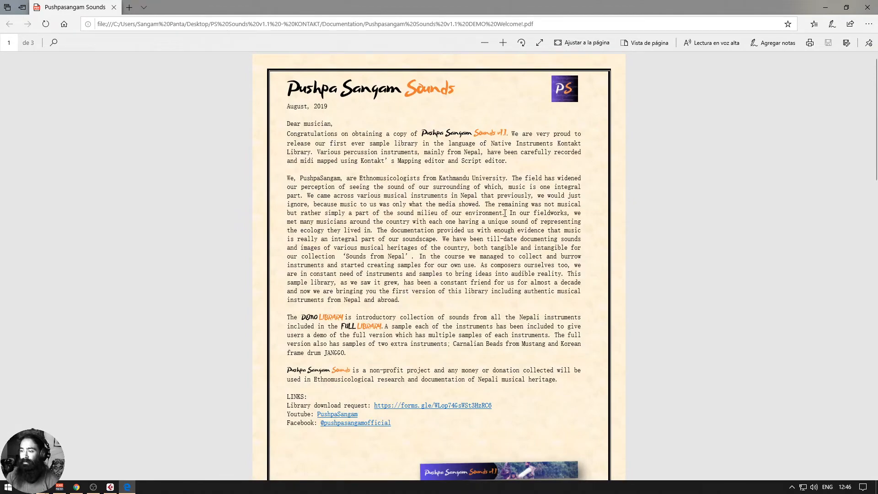
pyautogui.scroll(-3)
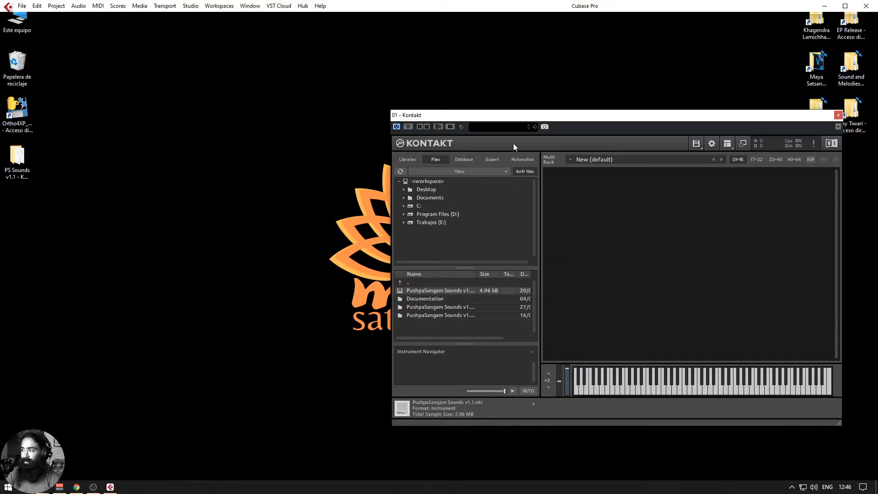
# Load PushpaSangam Sounds v1.1 from Desktop > PS Sounds v1.1 - KONTAKT in Kontakt's browser
pyautogui.click(837, 116)
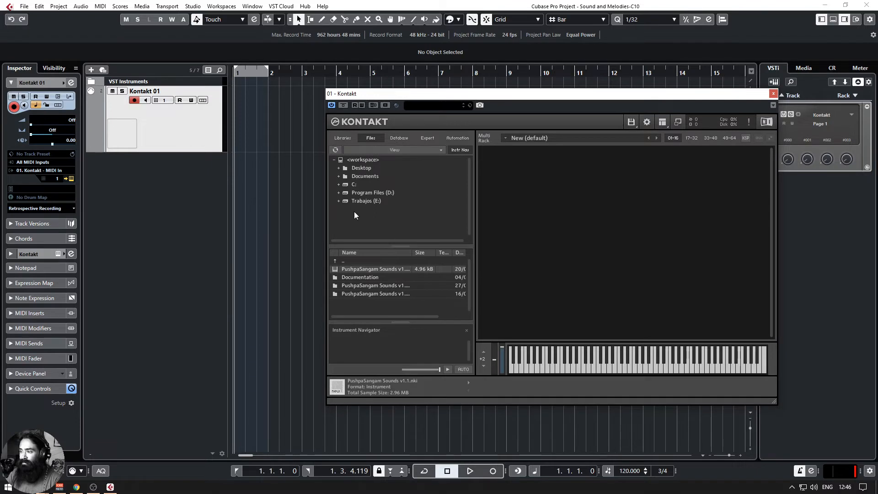
pyautogui.moveTo(358, 171)
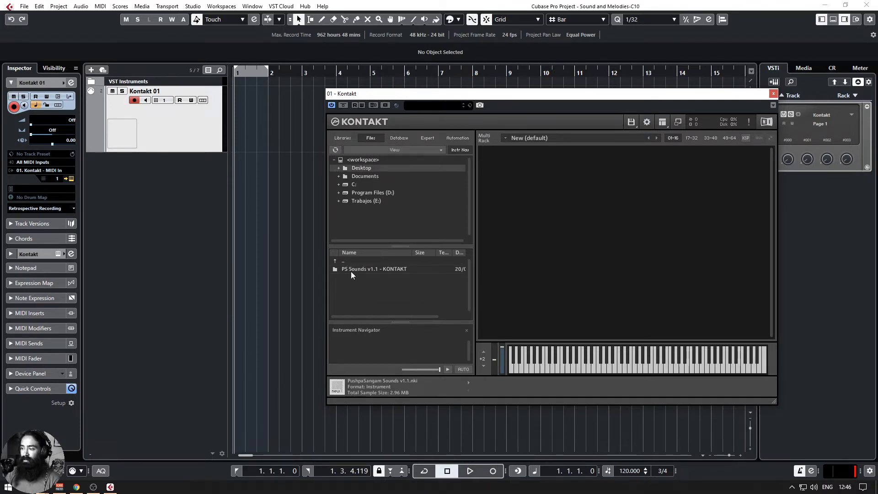
pyautogui.click(338, 168)
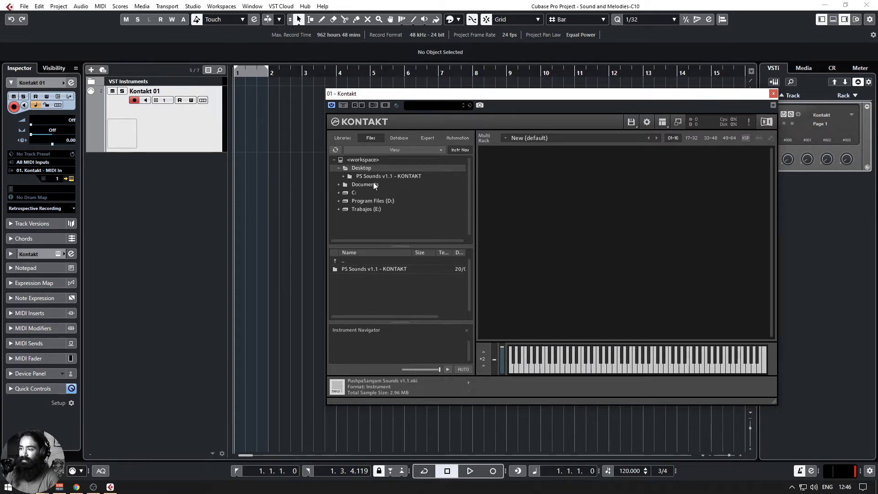
pyautogui.click(343, 175)
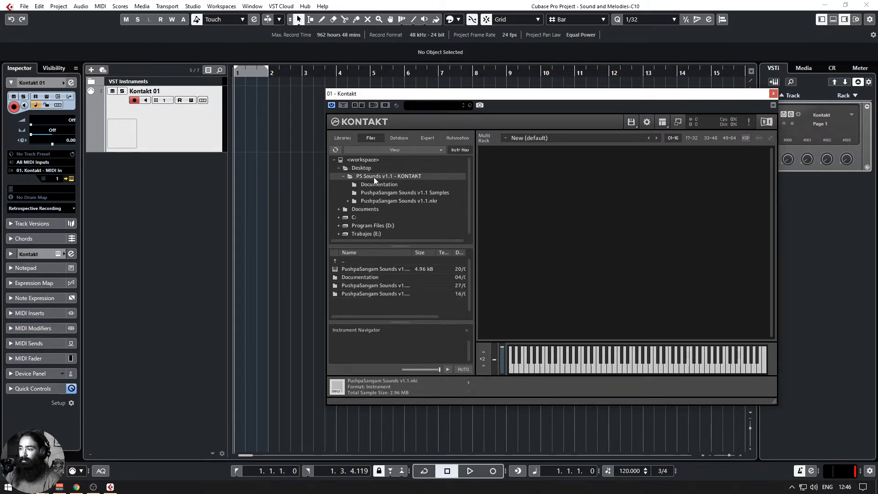
pyautogui.click(375, 269)
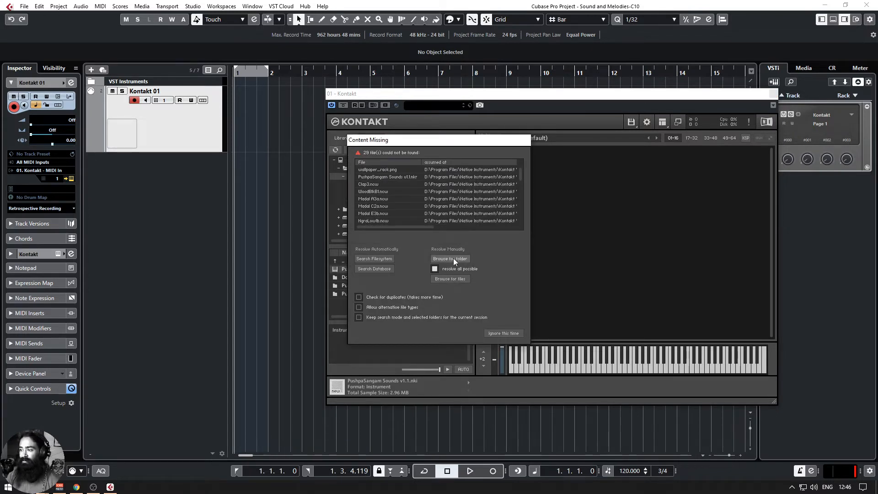
# Point Content Missing to Escritorio > PS Sounds v1.1 - KONTAKT so the samples load
pyautogui.click(449, 258)
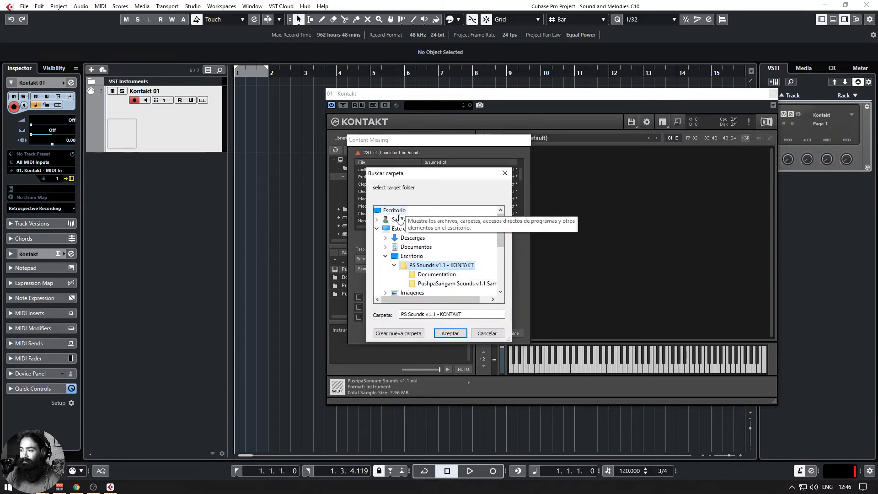
pyautogui.click(395, 210)
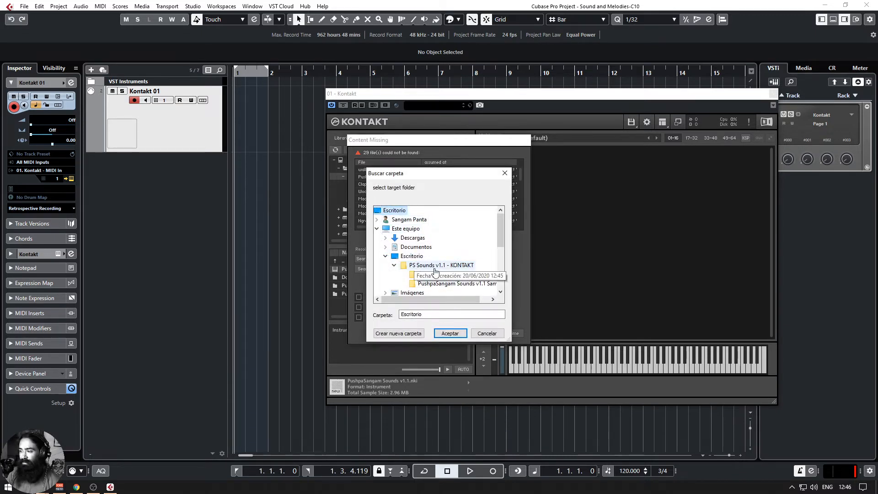
pyautogui.click(441, 264)
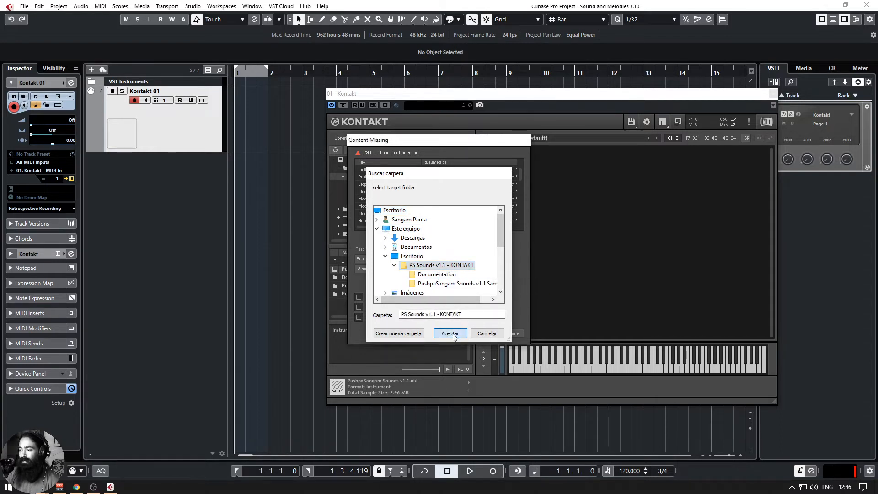
pyautogui.click(449, 333)
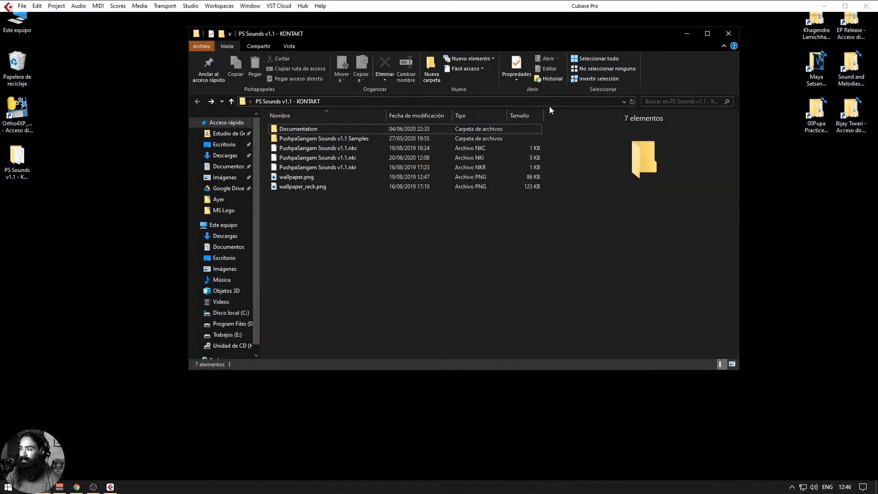
pyautogui.click(336, 101)
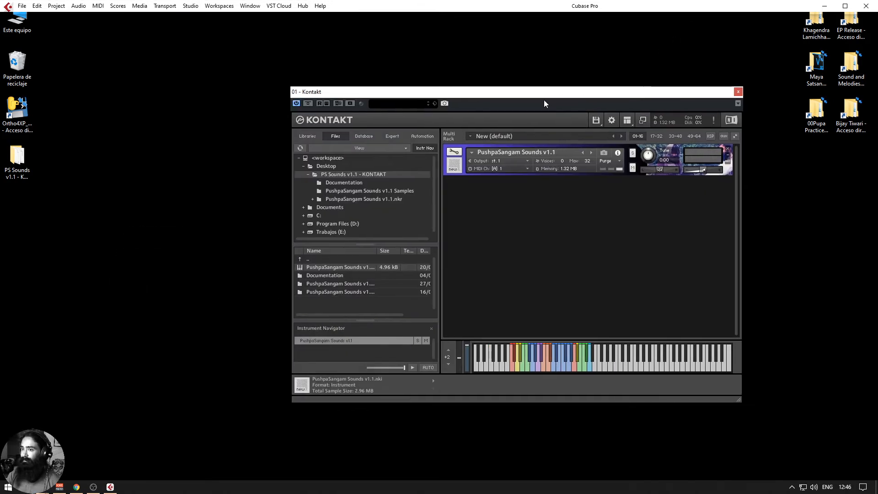
pyautogui.moveTo(543, 92); pyautogui.dragTo(484, 76)
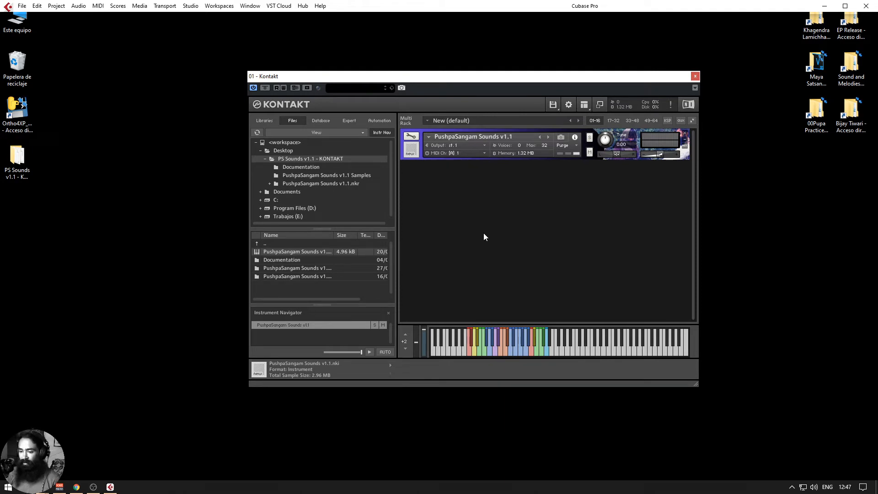
pyautogui.click(75, 486)
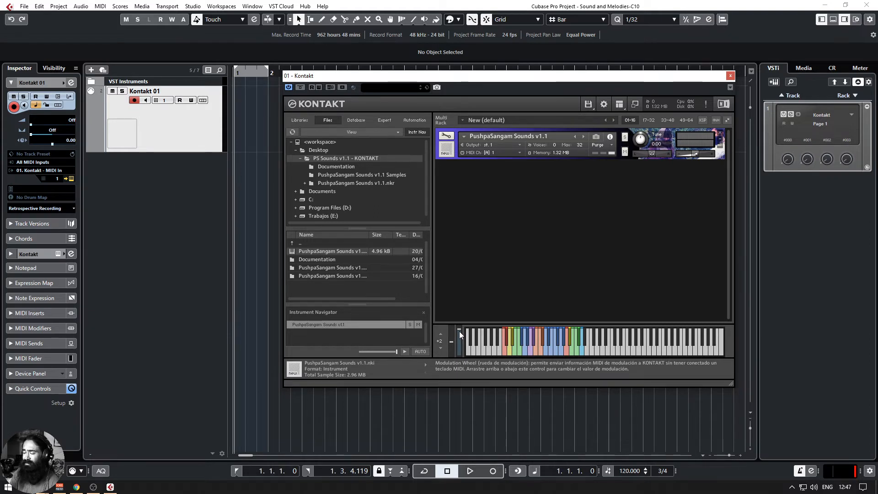
pyautogui.moveTo(498, 235)
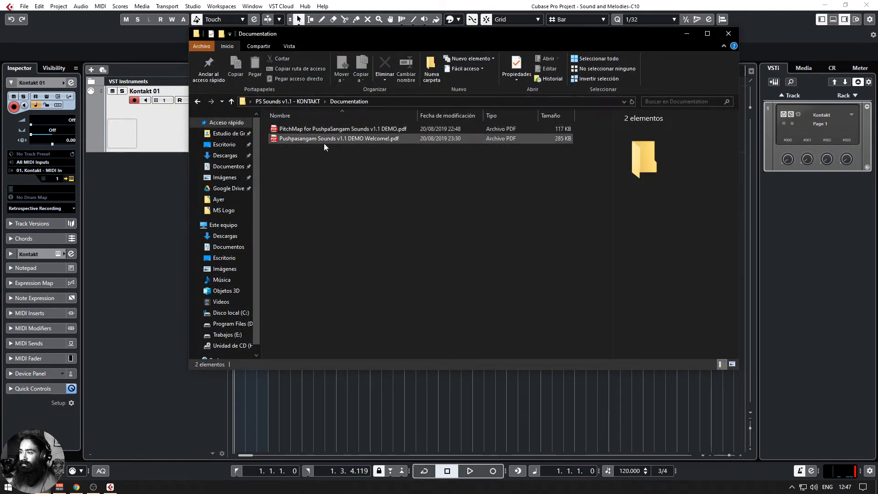
# Open the Pushpasangam Sounds v1.1 DEMO Welcome! PDF from the Documentation folder
pyautogui.doubleClick(343, 129)
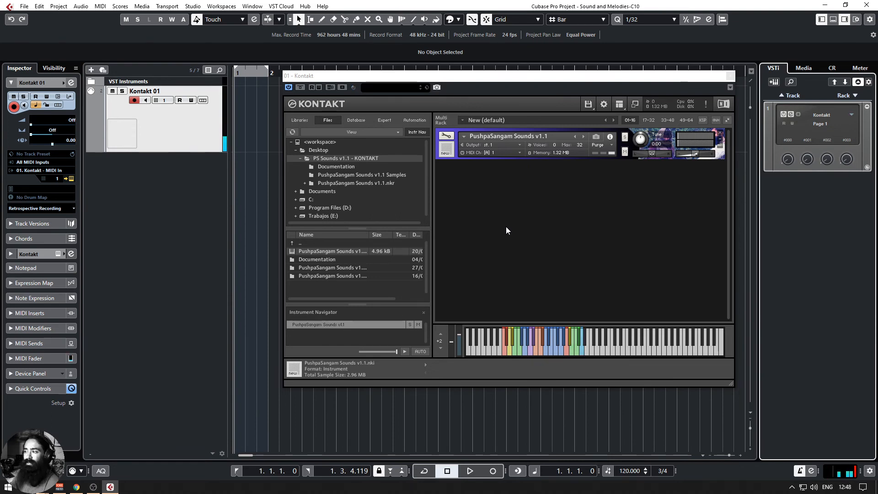
pyautogui.moveTo(593, 200)
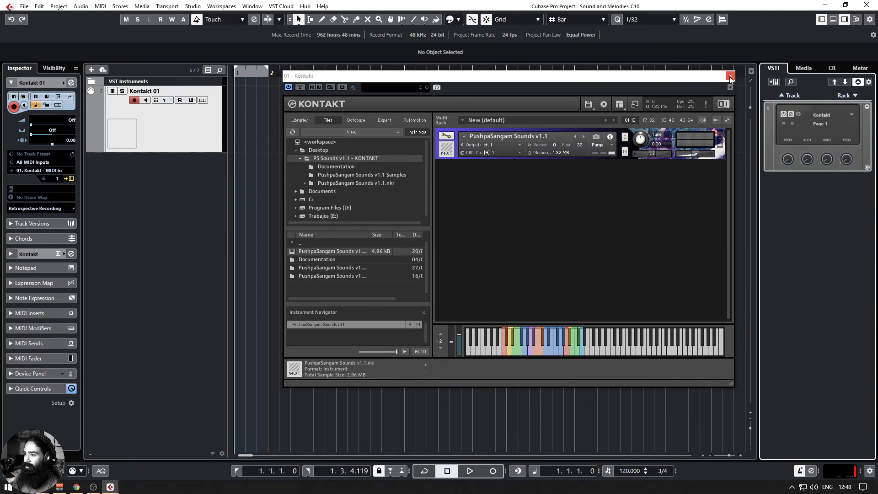
# Close the Kontakt plug-in window to return to the Cubase project
pyautogui.click(730, 76)
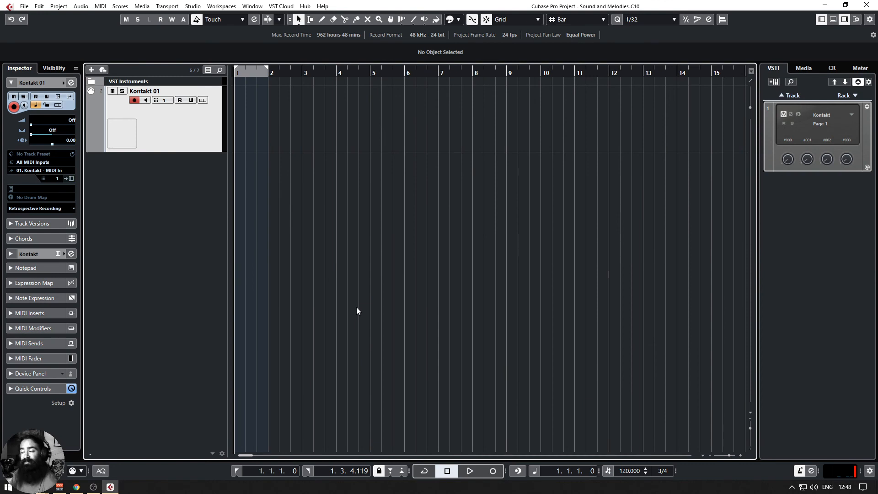